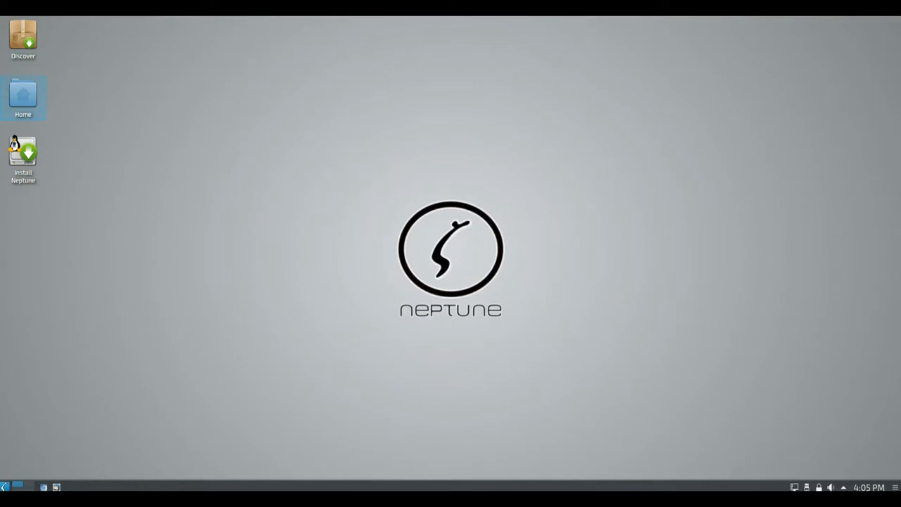
Open the Home folder in Dolphin and enlarge its window until all eight folders show.
{"action": "double_click", "coordinate": [22, 97]}
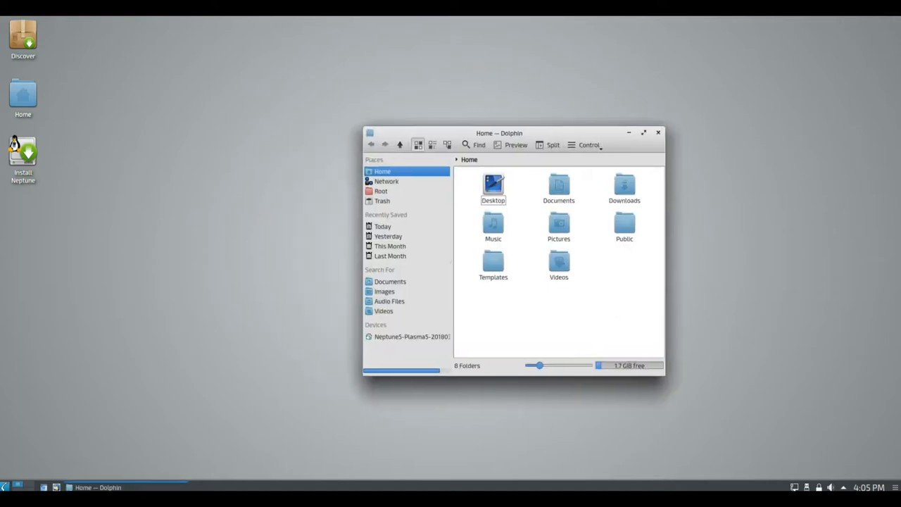
{"action": "left_click_drag", "start_coordinate": [500, 133], "coordinate": [413, 97]}
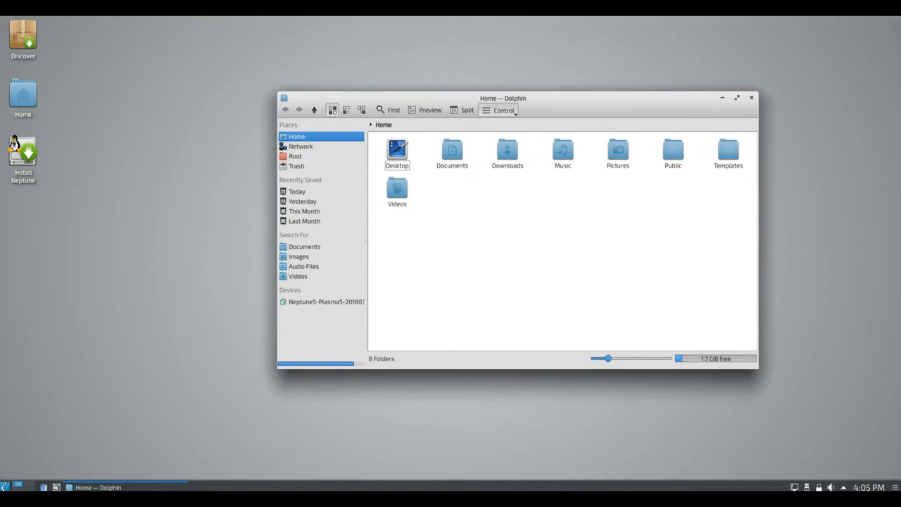
Review About Dolphin 17.12.3, its Libraries and scrolled Authors list, then close it.
{"action": "left_click", "coordinate": [503, 110]}
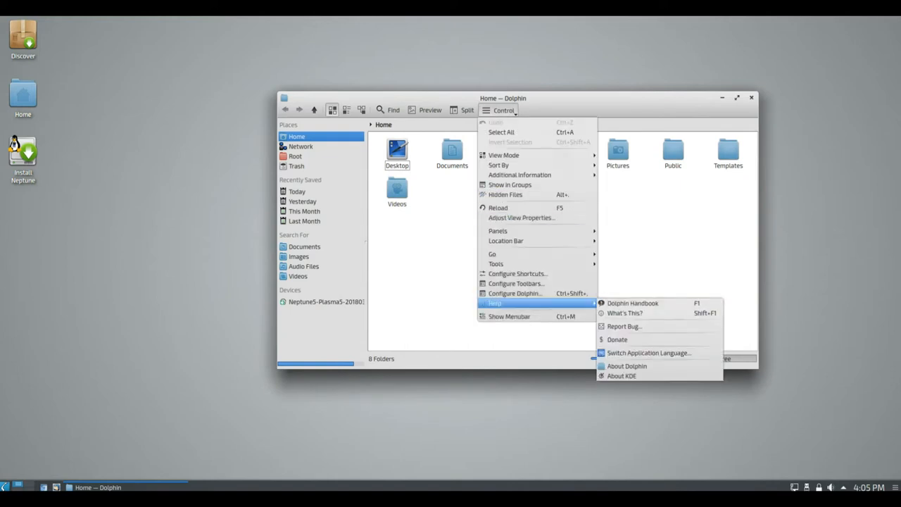
{"action": "left_click", "coordinate": [626, 366]}
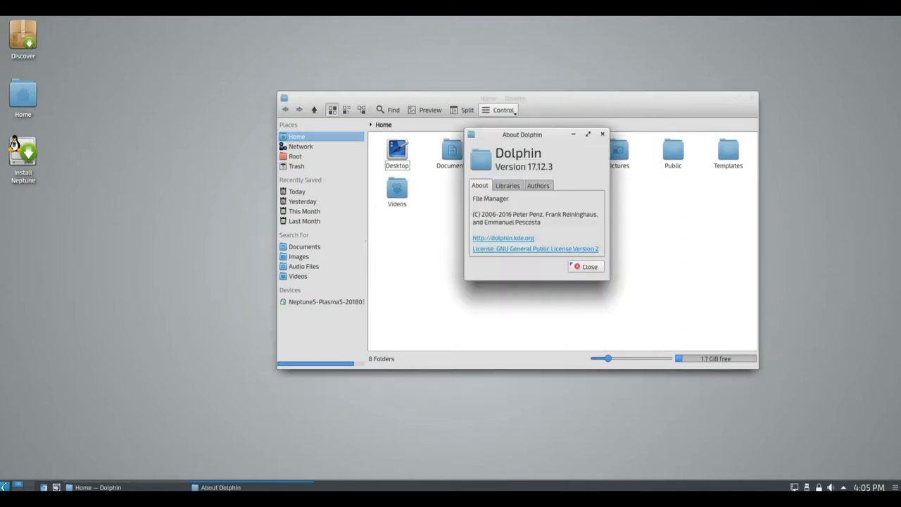
{"action": "left_click", "coordinate": [507, 186]}
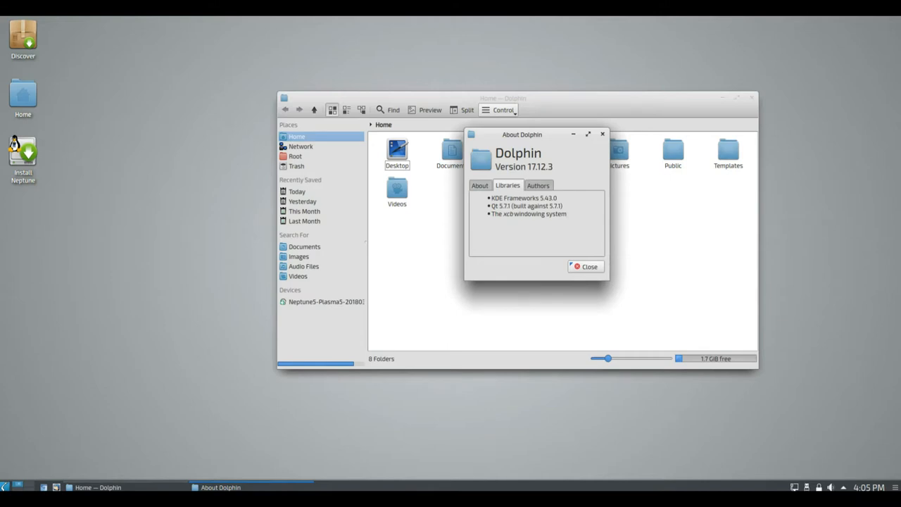
{"action": "left_click", "coordinate": [538, 185]}
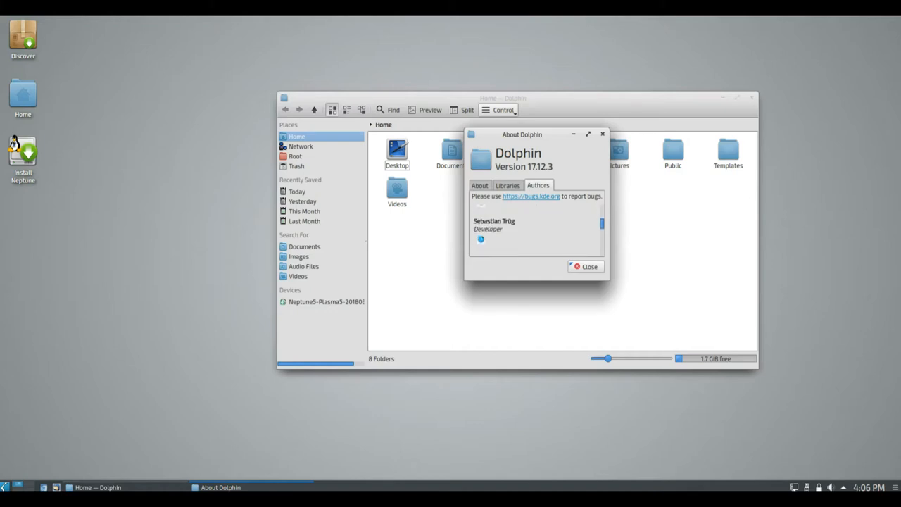
{"action": "scroll", "scroll_direction": "down", "scroll_amount": 3}
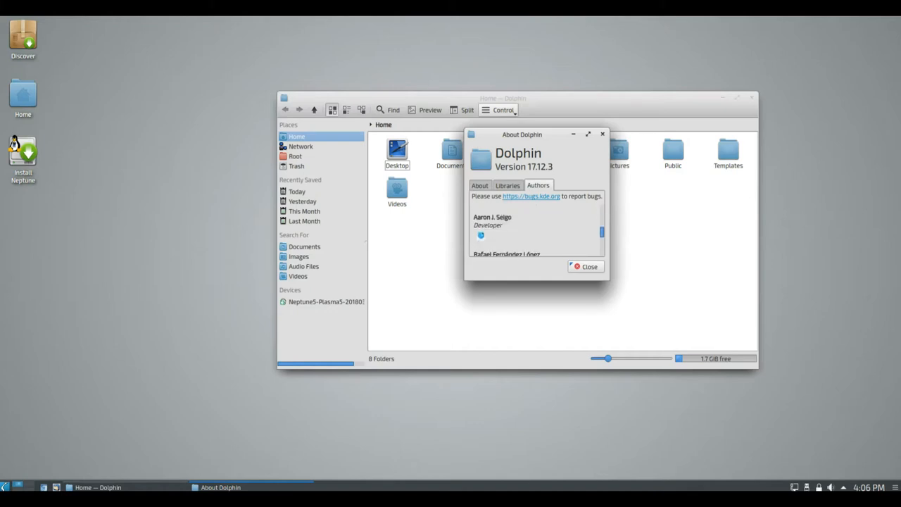
{"action": "scroll", "scroll_direction": "down", "scroll_amount": 3}
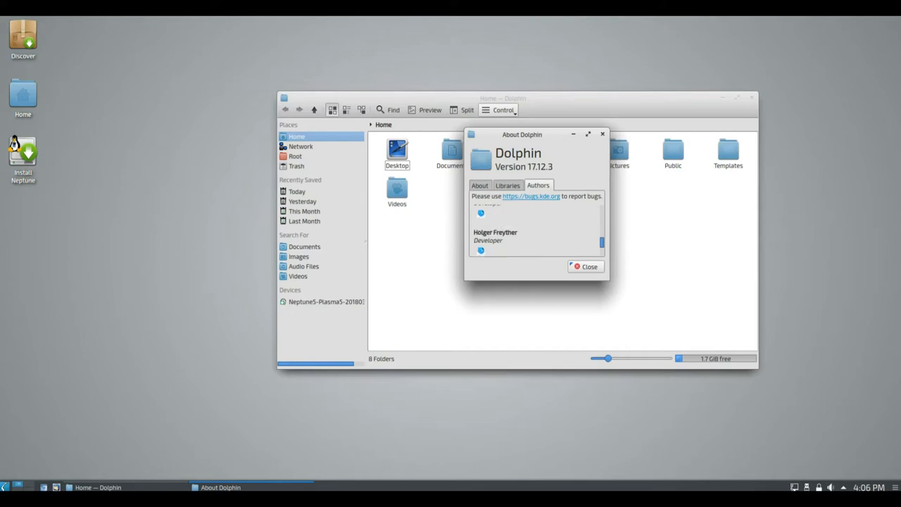
{"action": "left_click", "coordinate": [585, 266]}
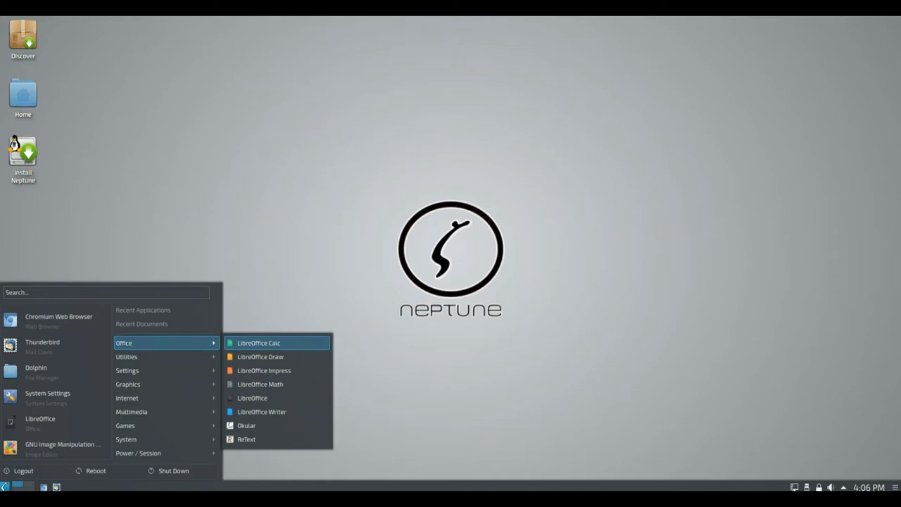
{"action": "mouse_move", "coordinate": [262, 412]}
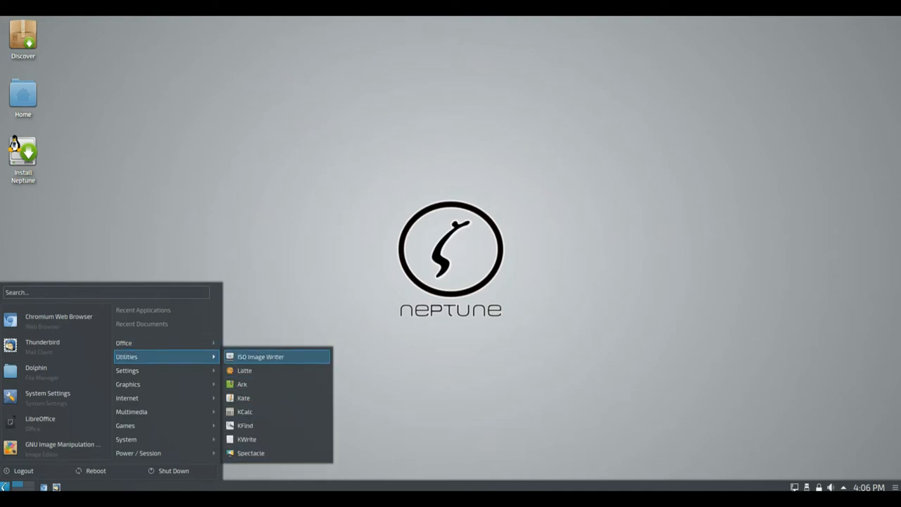
{"action": "mouse_move", "coordinate": [244, 398]}
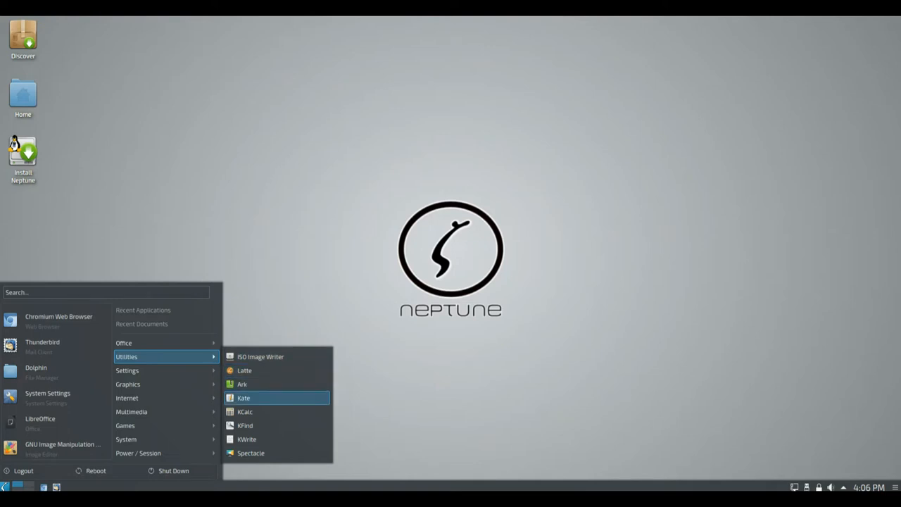
{"action": "mouse_move", "coordinate": [277, 425]}
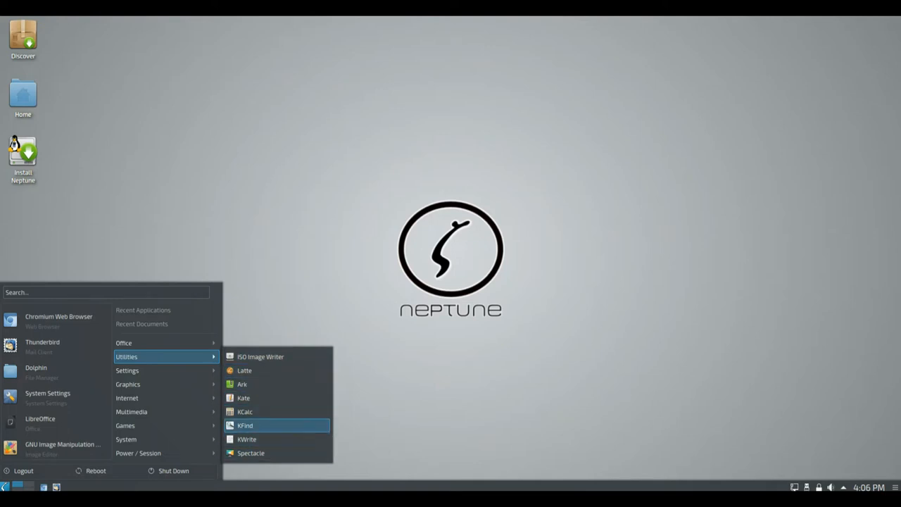
{"action": "mouse_move", "coordinate": [127, 370]}
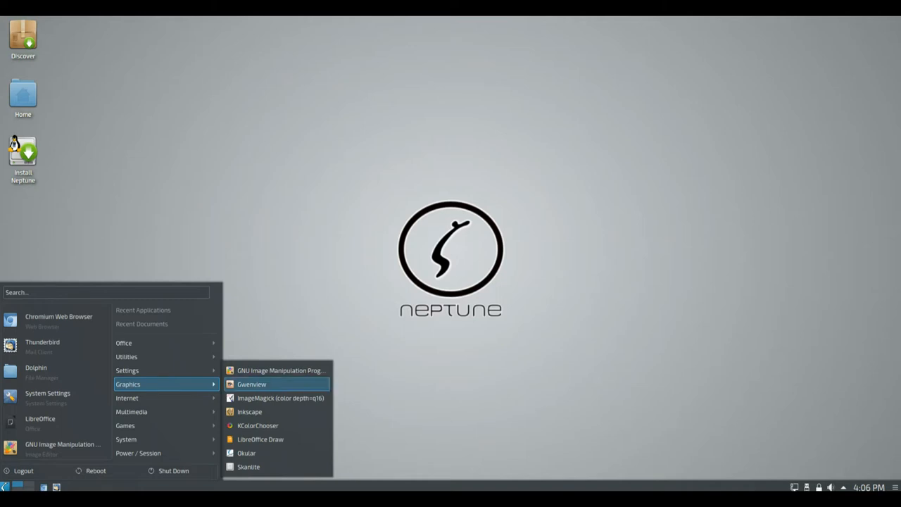
{"action": "mouse_move", "coordinate": [250, 412]}
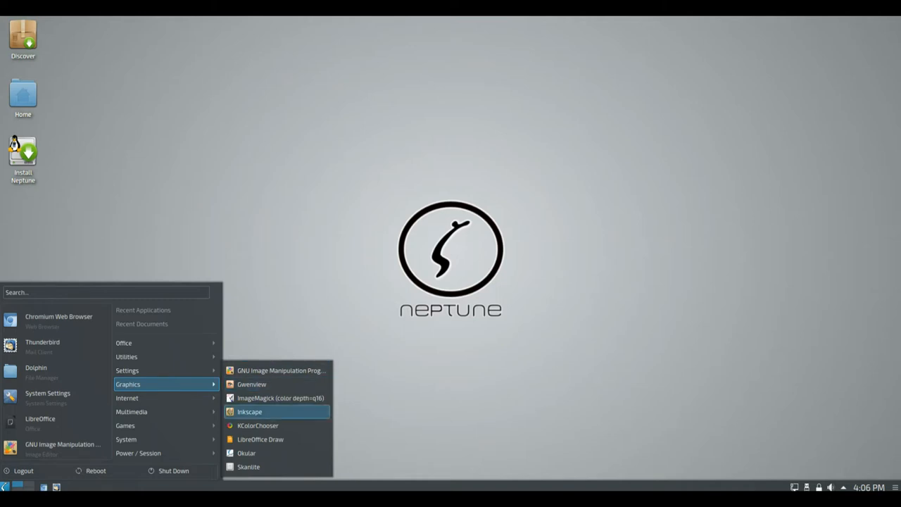
{"action": "mouse_move", "coordinate": [260, 439]}
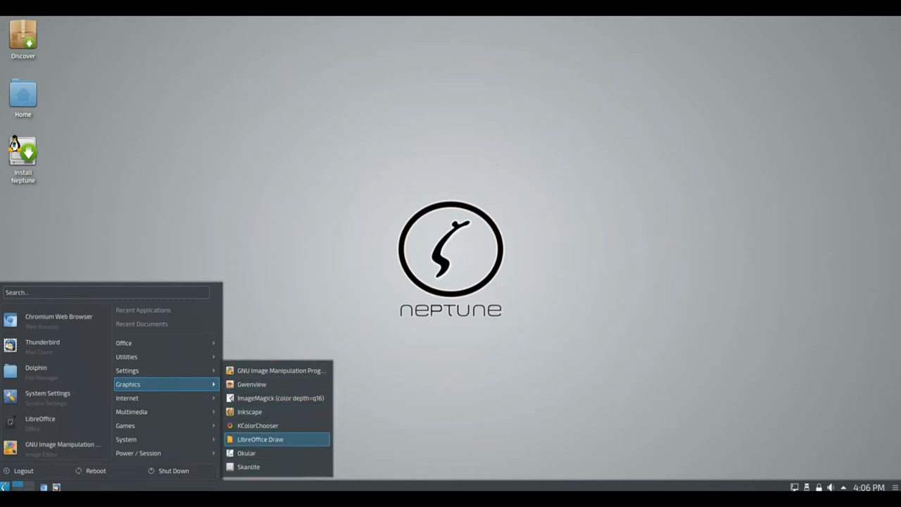
{"action": "mouse_move", "coordinate": [127, 398]}
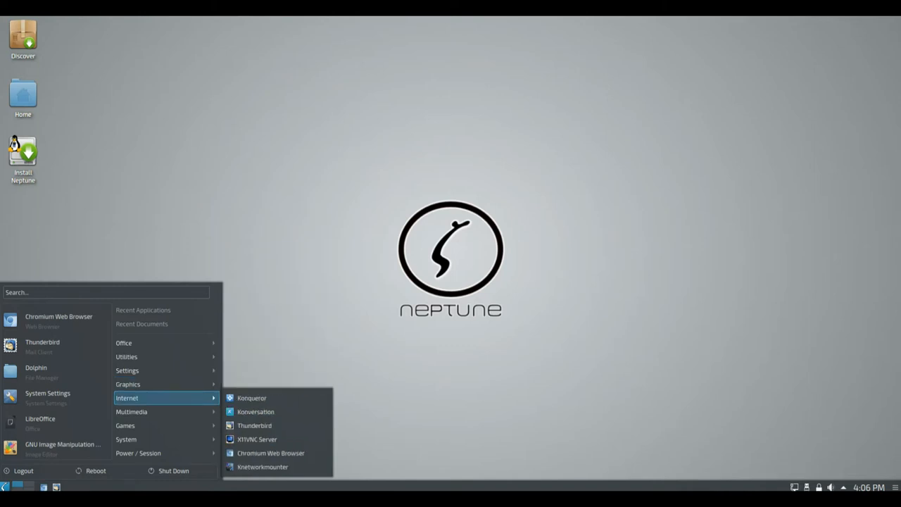
{"action": "mouse_move", "coordinate": [251, 398]}
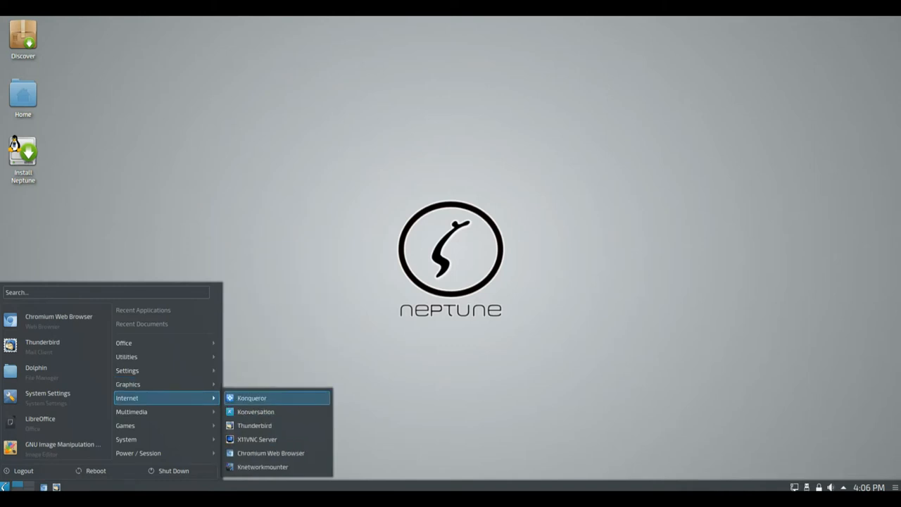
{"action": "mouse_move", "coordinate": [256, 412]}
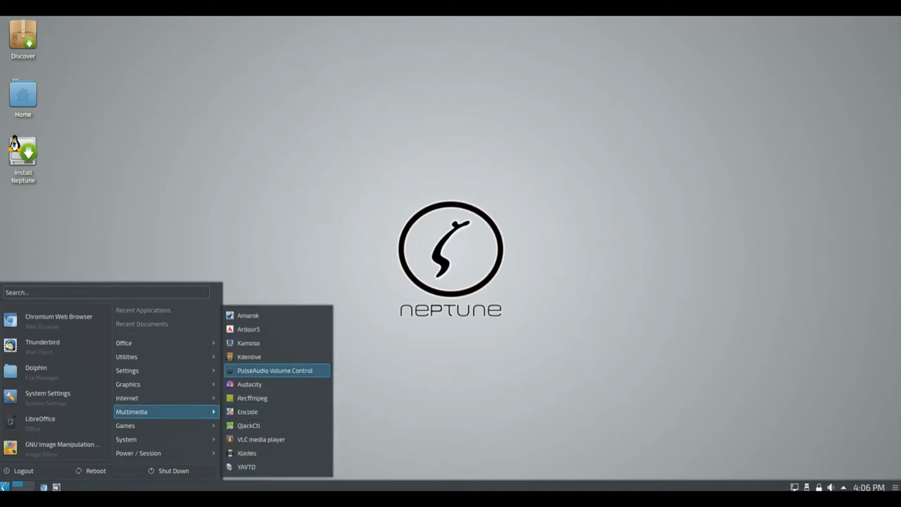
{"action": "mouse_move", "coordinate": [250, 356]}
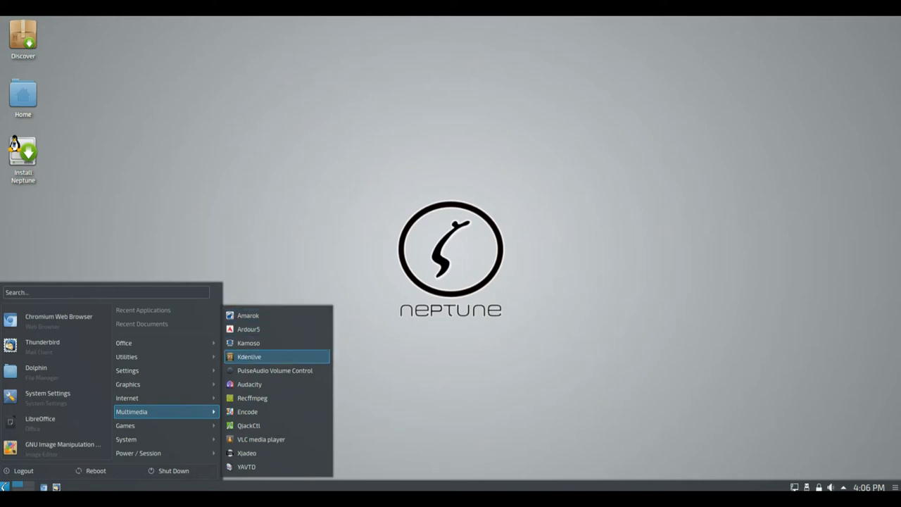
{"action": "mouse_move", "coordinate": [246, 453]}
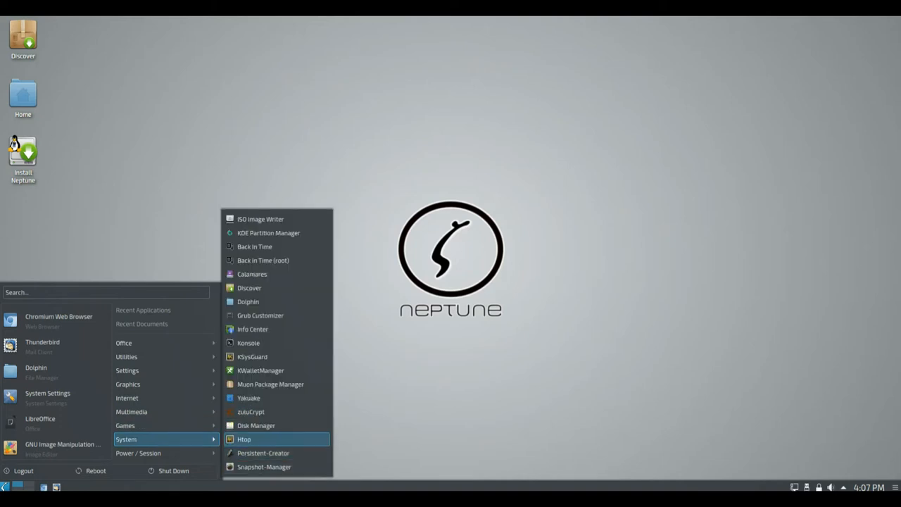
{"action": "mouse_move", "coordinate": [260, 371]}
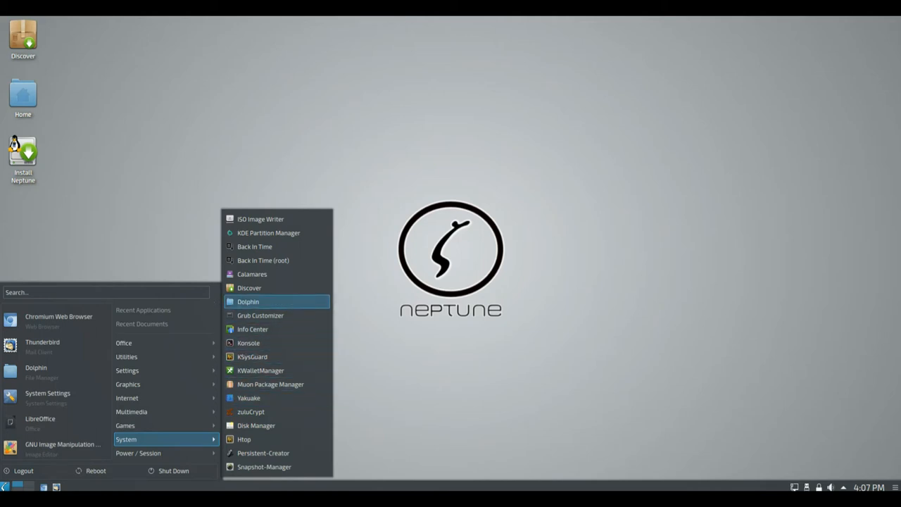
{"action": "mouse_move", "coordinate": [261, 219]}
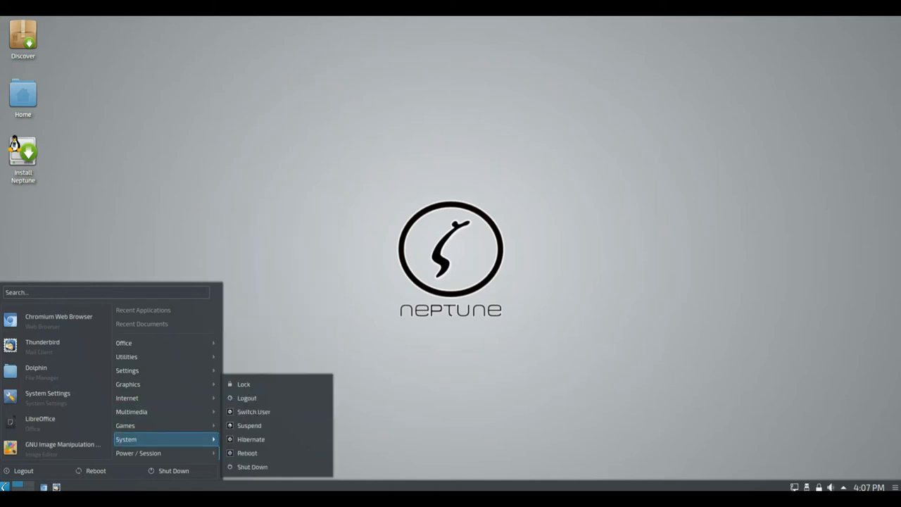
{"action": "mouse_move", "coordinate": [166, 452]}
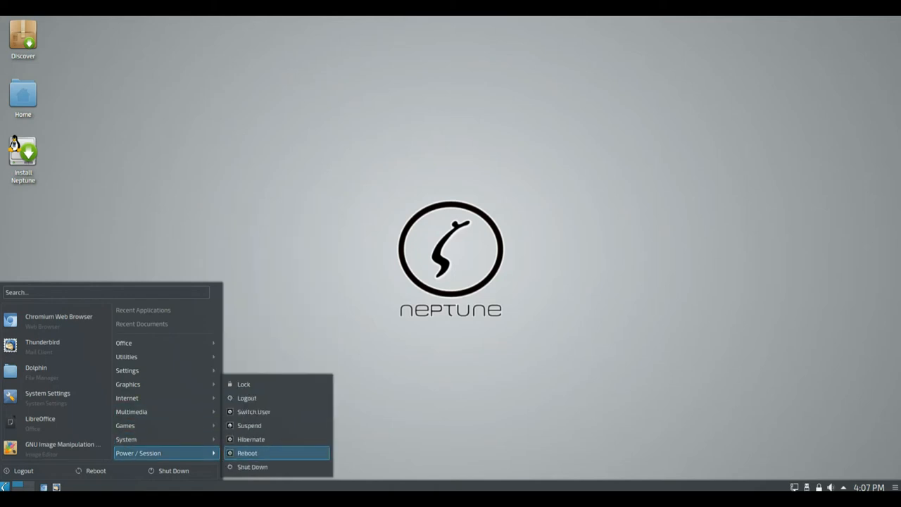
{"action": "mouse_move", "coordinate": [137, 425]}
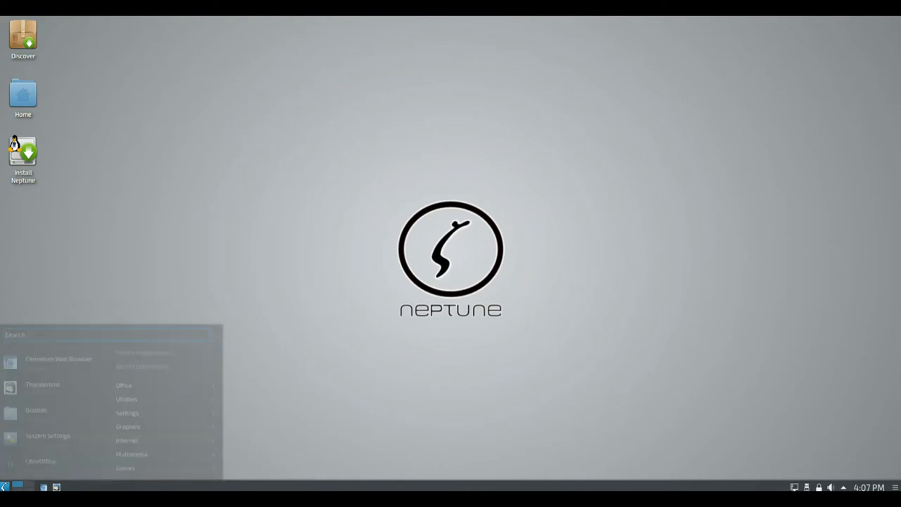
Open System Settings' Workspace Theme page and pick the Breeze Dark desktop theme.
{"action": "left_click", "coordinate": [47, 435]}
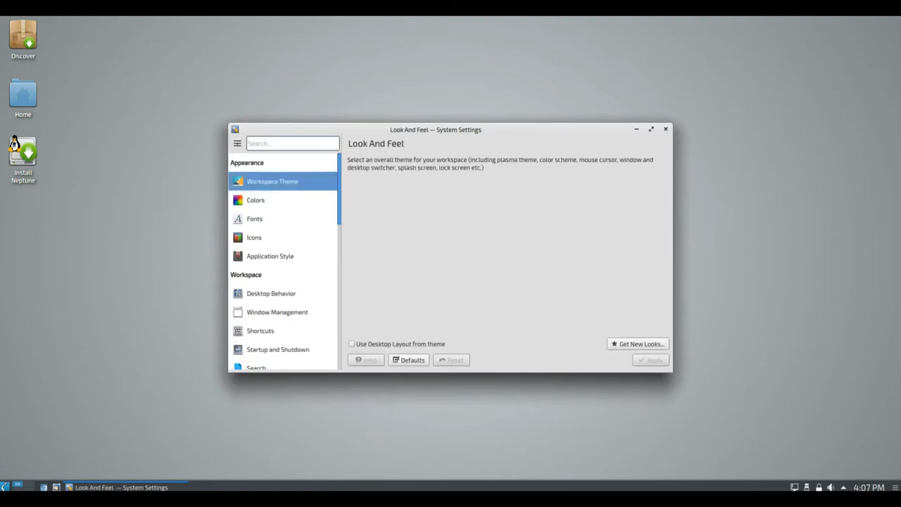
{"action": "left_click", "coordinate": [272, 181]}
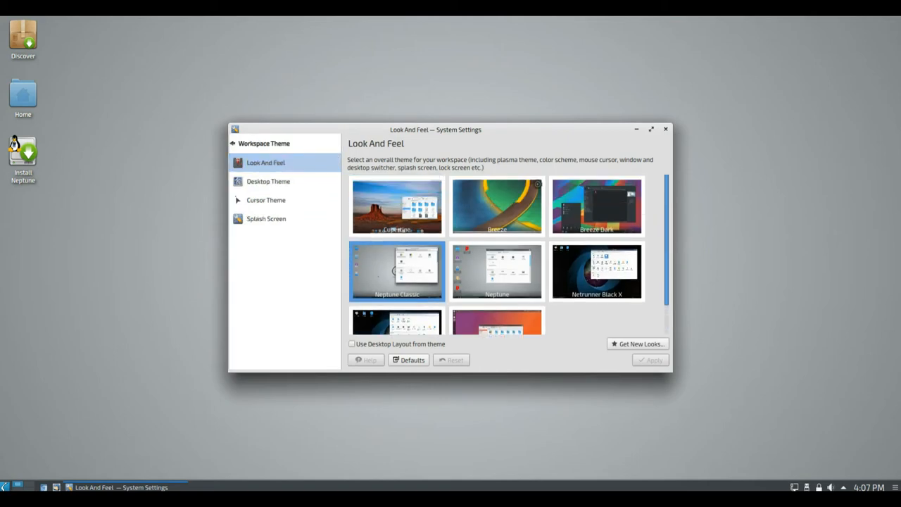
{"action": "left_click", "coordinate": [268, 181]}
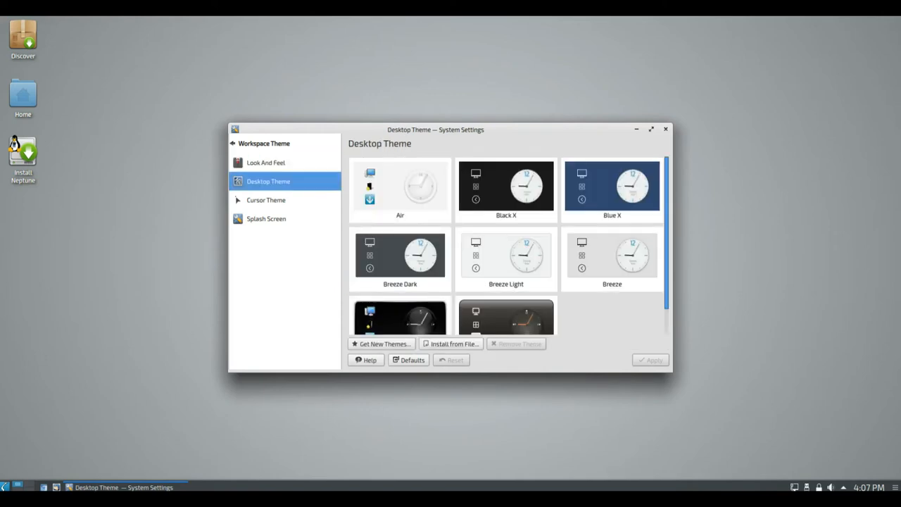
{"action": "left_click", "coordinate": [400, 259]}
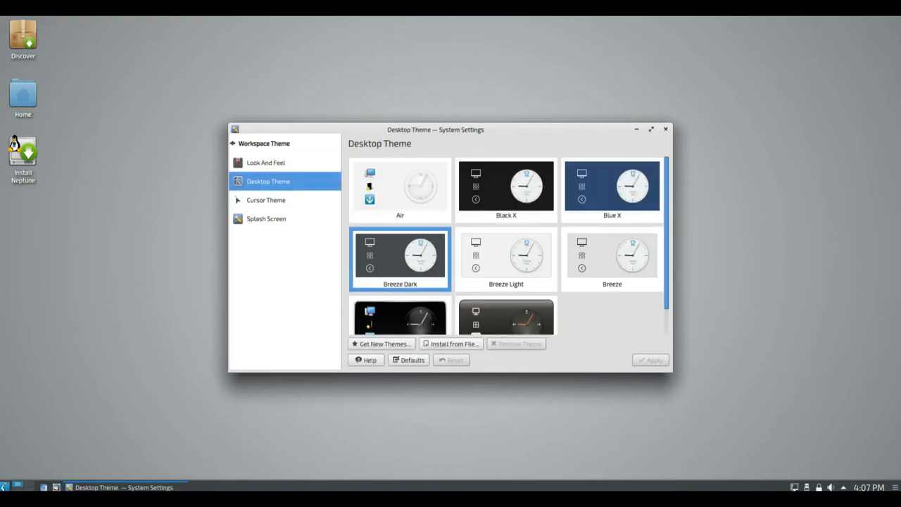
Browse the Cursor Theme and Splash Screen pages, then close System Settings.
{"action": "scroll", "scroll_direction": "down", "scroll_amount": 3}
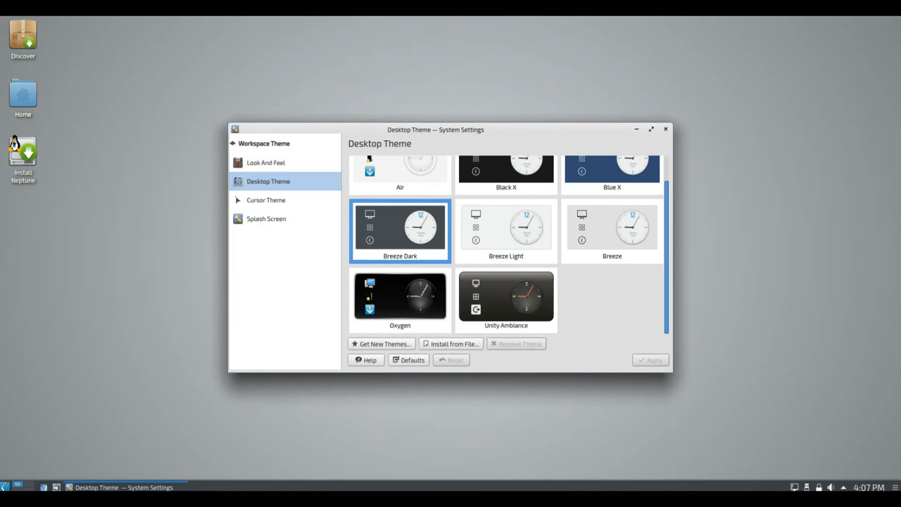
{"action": "left_click", "coordinate": [266, 200]}
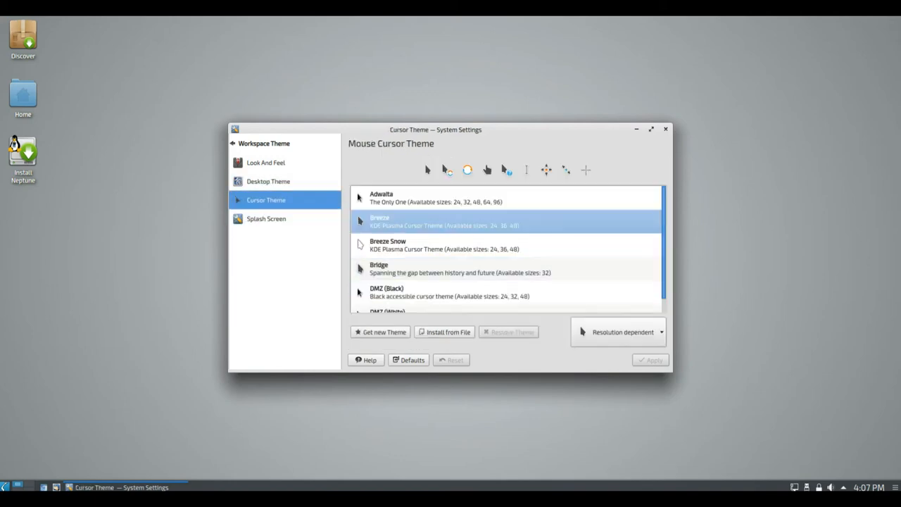
{"action": "scroll", "scroll_direction": "down", "scroll_amount": 3}
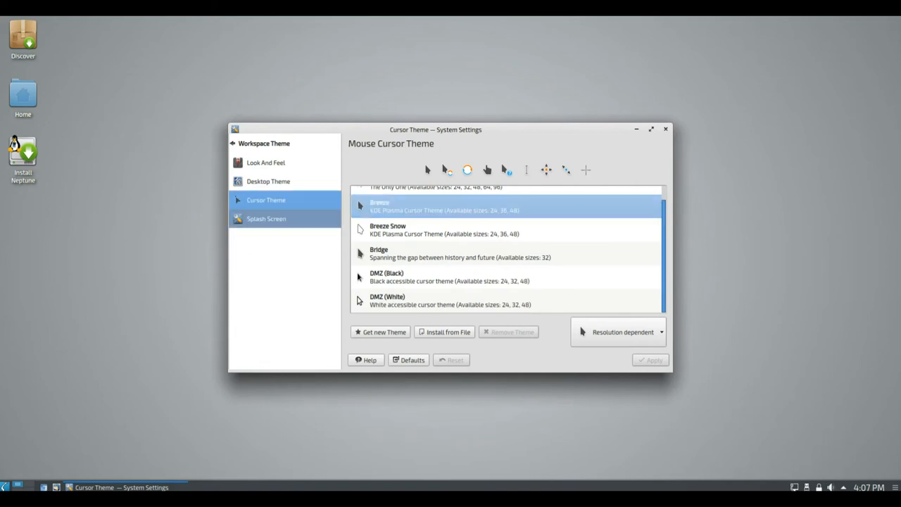
{"action": "left_click", "coordinate": [266, 218]}
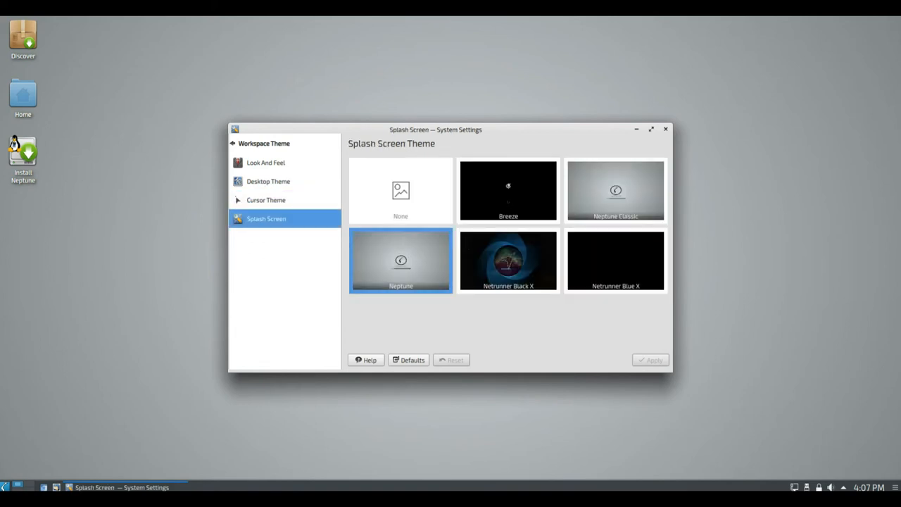
{"action": "left_click", "coordinate": [650, 360]}
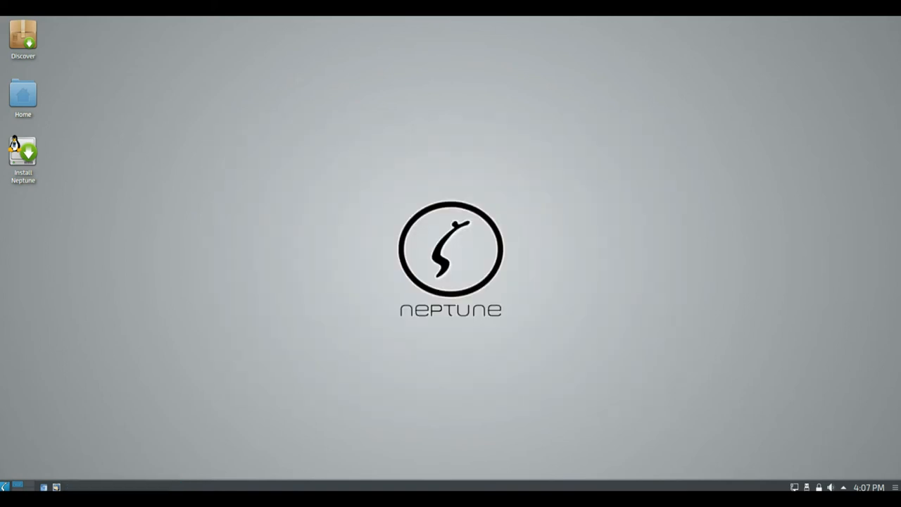
Search 'ko' in the application launcher and start Konsole from the results.
{"action": "left_click", "coordinate": [5, 486]}
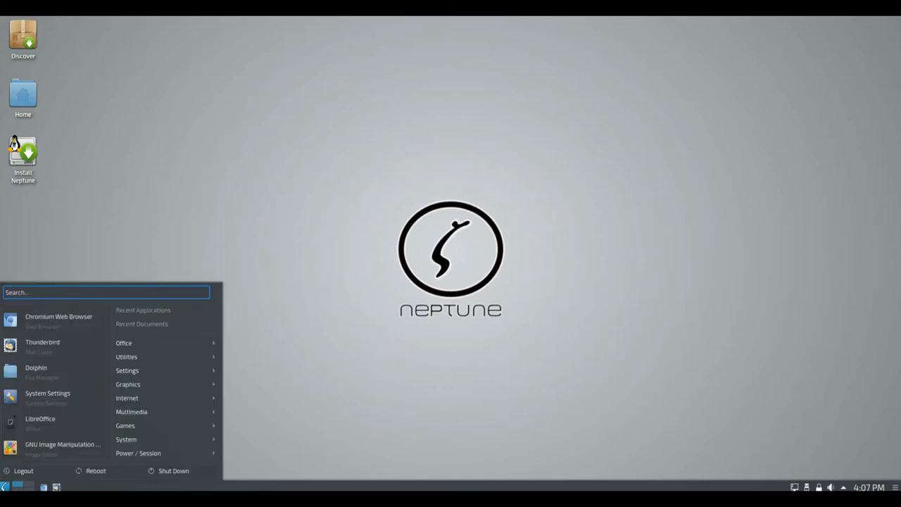
{"action": "mouse_move", "coordinate": [40, 423]}
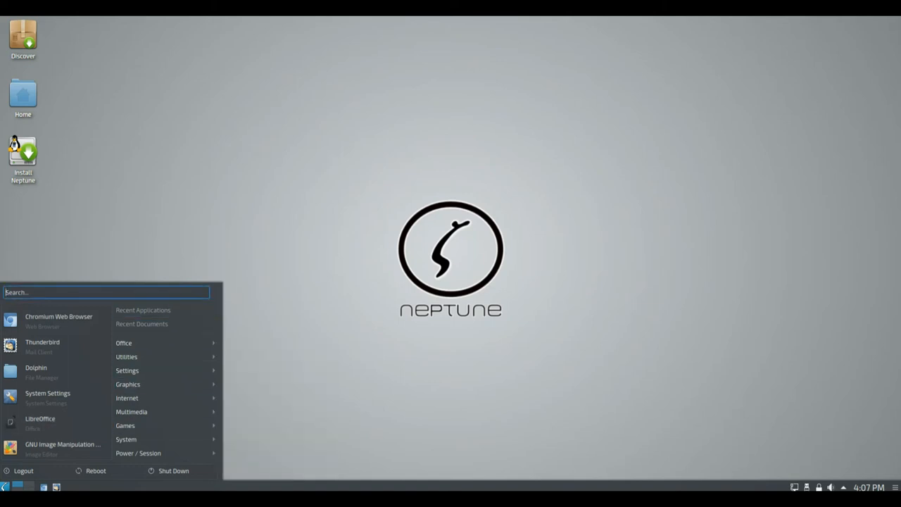
{"action": "type", "text": "x"}
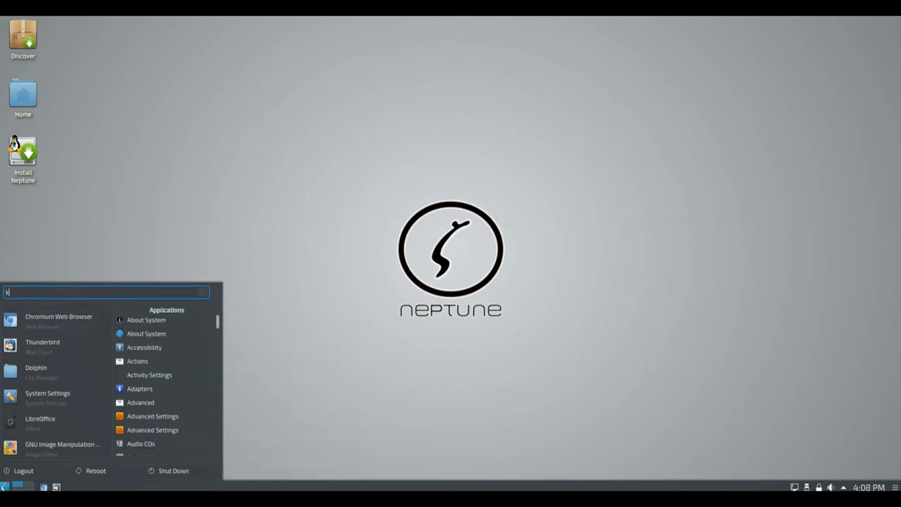
{"action": "type", "text": "ko"}
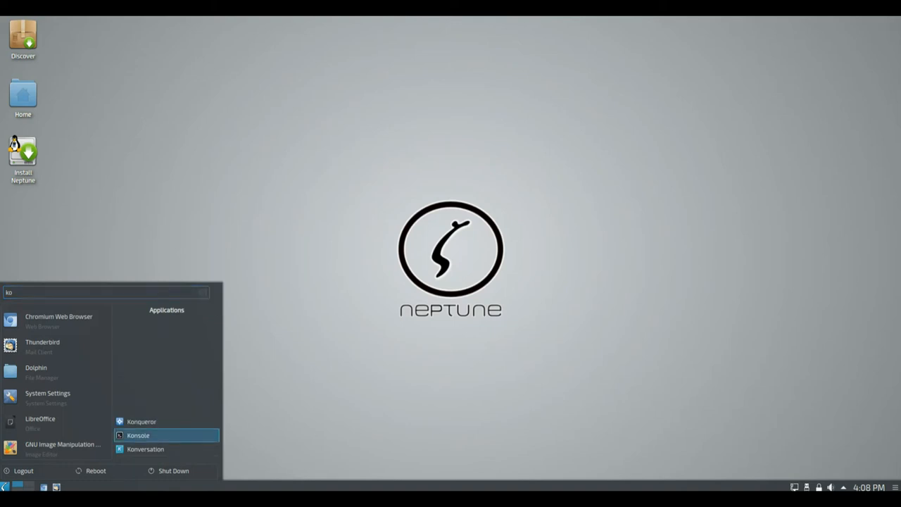
{"action": "left_click", "coordinate": [138, 435]}
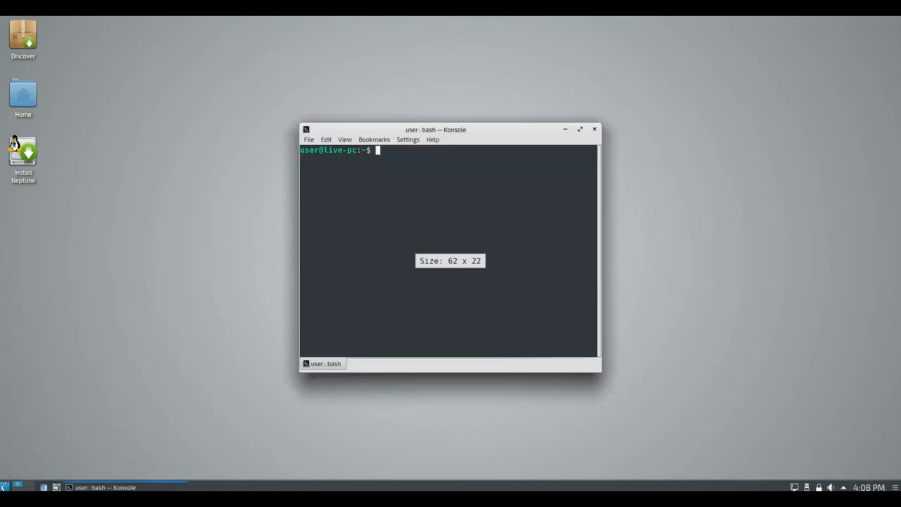
{"action": "left_click", "coordinate": [433, 139]}
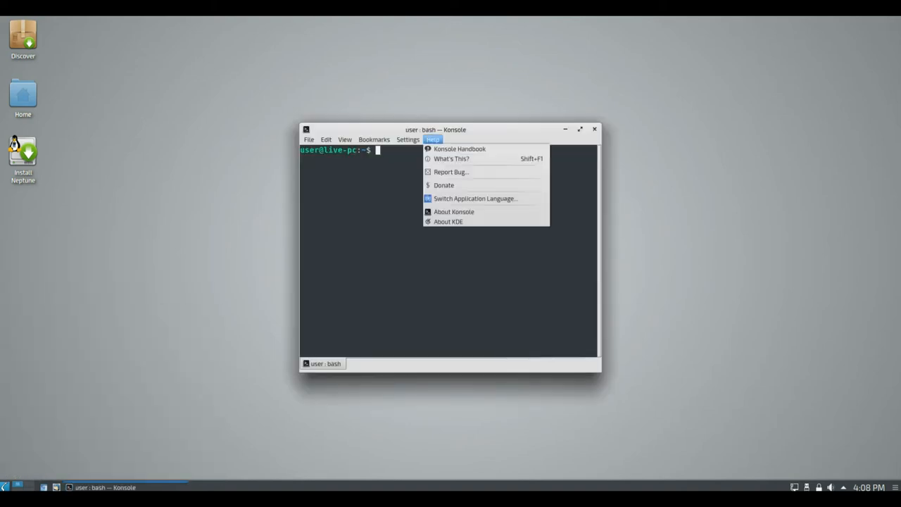
{"action": "left_click", "coordinate": [453, 211]}
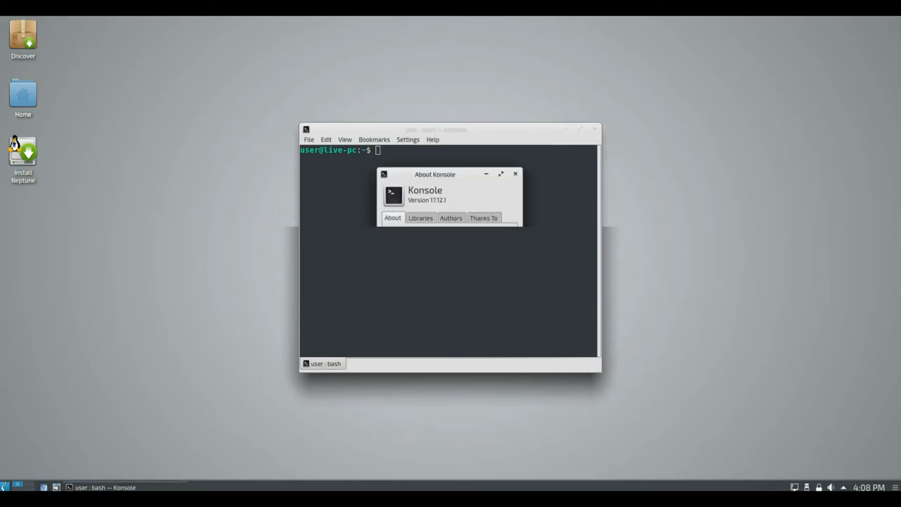
{"action": "left_click", "coordinate": [420, 217]}
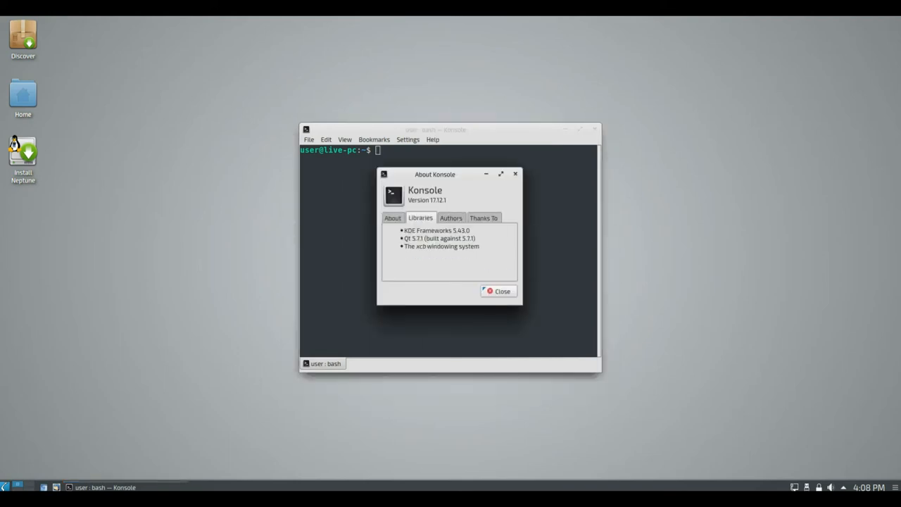
{"action": "left_click", "coordinate": [451, 218]}
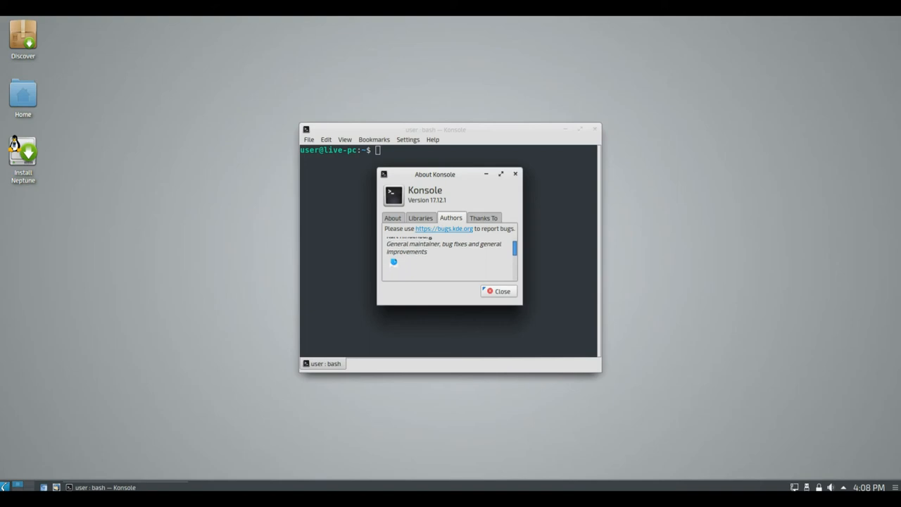
{"action": "scroll", "scroll_direction": "down", "scroll_amount": 3}
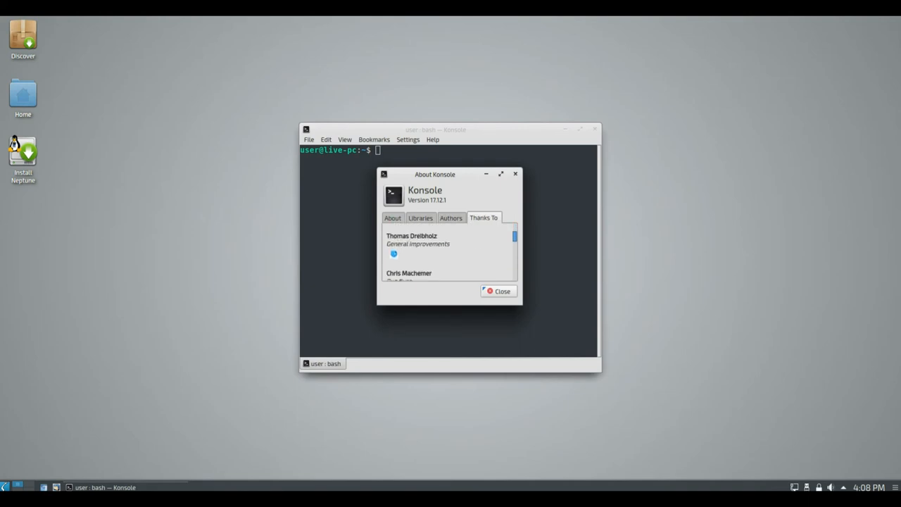
{"action": "scroll", "scroll_direction": "down", "scroll_amount": 3}
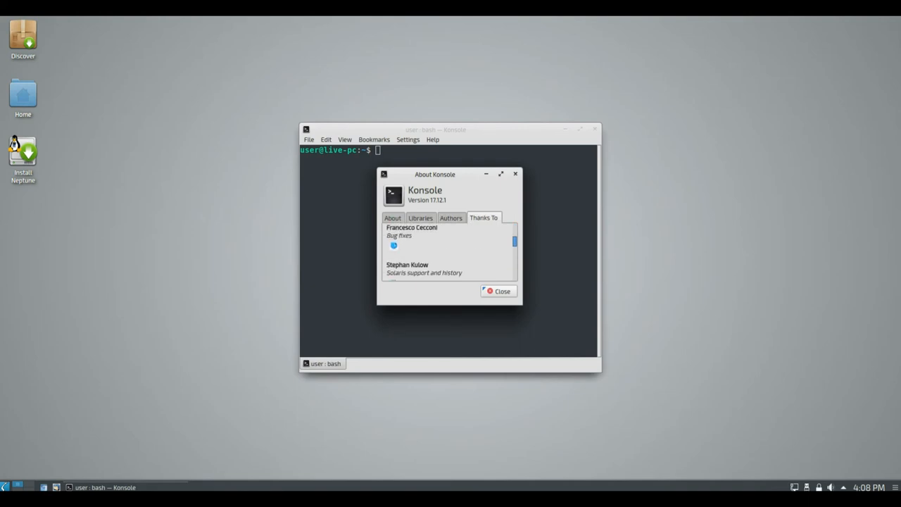
{"action": "scroll", "scroll_direction": "down", "scroll_amount": 3}
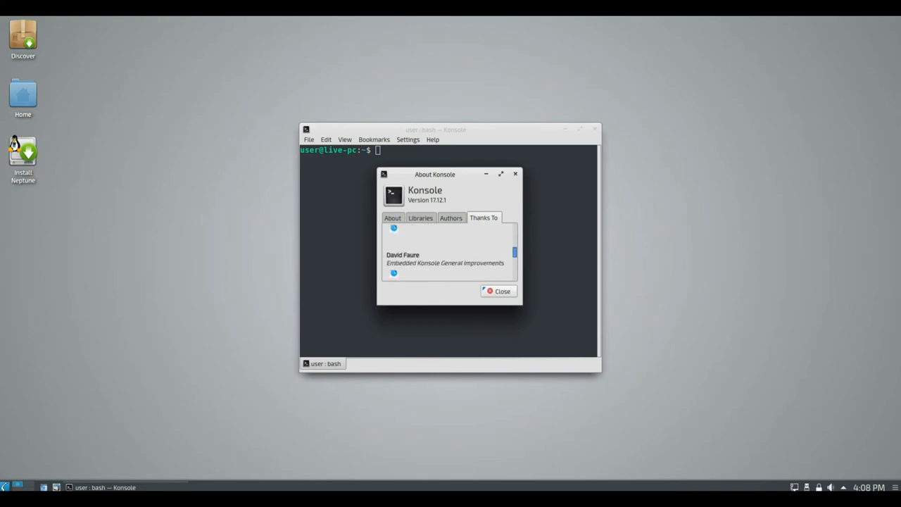
{"action": "scroll", "scroll_direction": "down", "scroll_amount": 3}
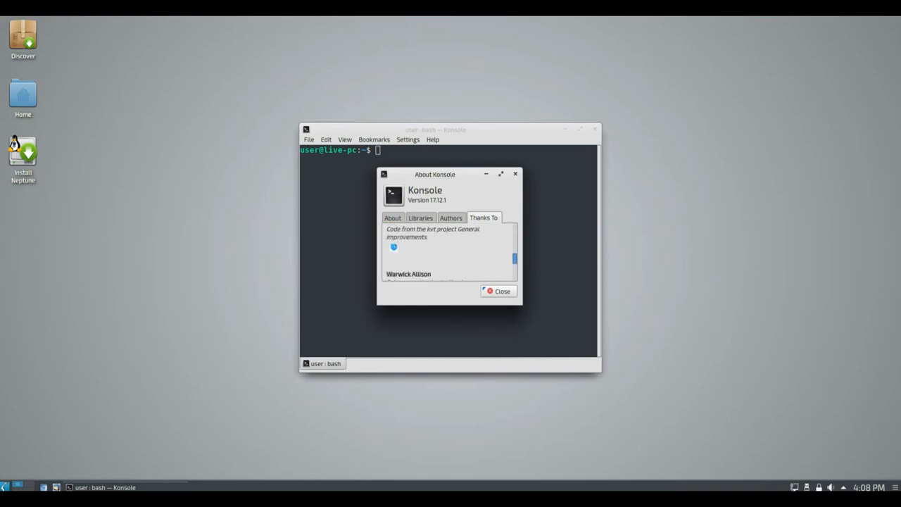
{"action": "scroll", "scroll_direction": "down", "scroll_amount": 3}
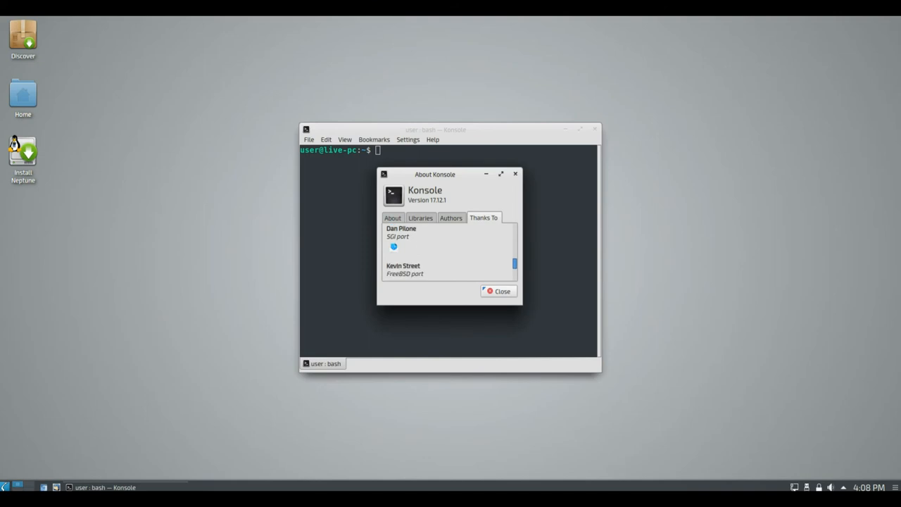
{"action": "scroll", "scroll_direction": "down", "scroll_amount": 3}
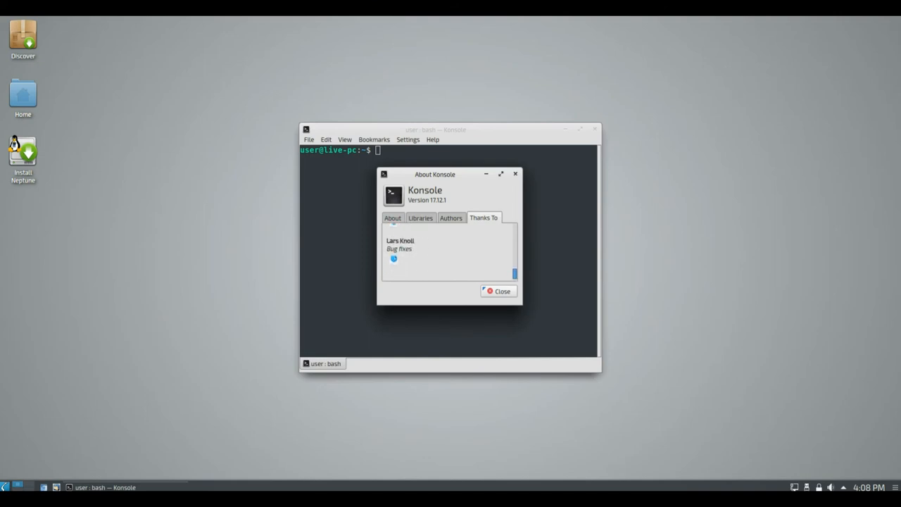
{"action": "left_click", "coordinate": [499, 291]}
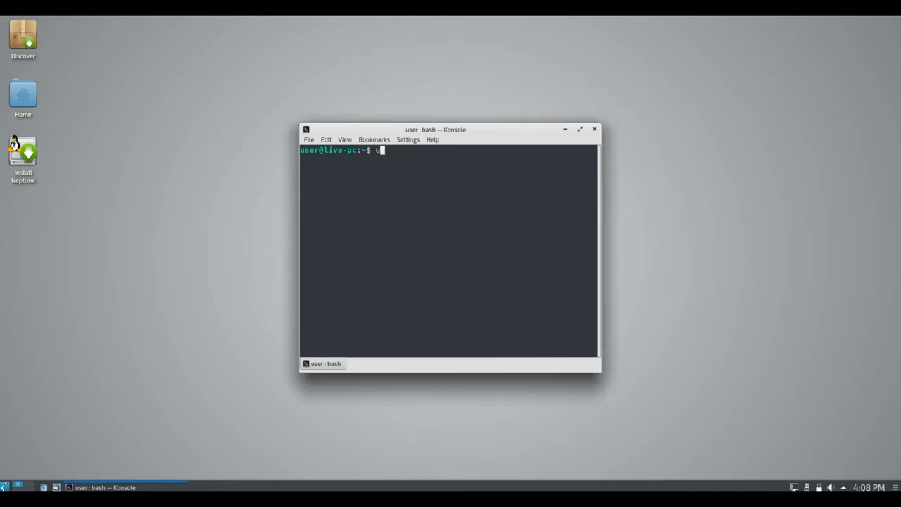
Run uname -a and uname -r, showing kernel 4.14.0-0.bpo.3-amd64, then close Konsole.
{"action": "type", "text": "name"}
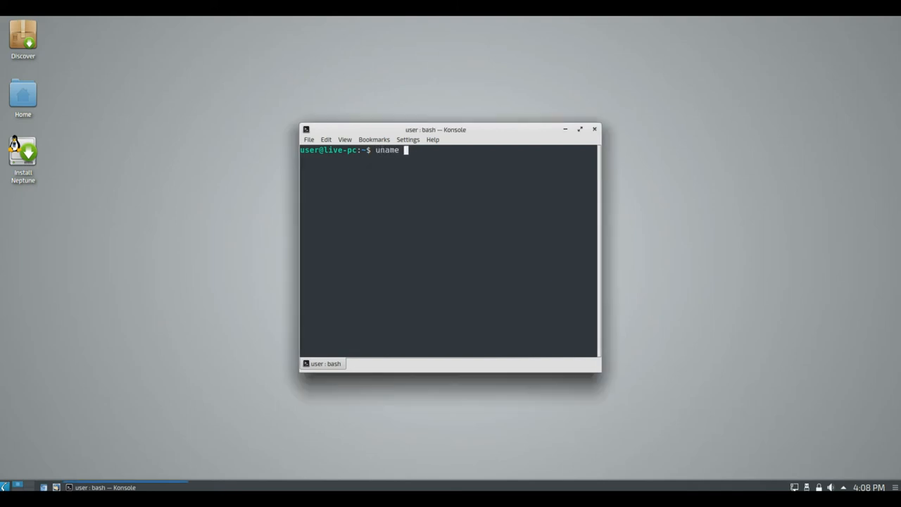
{"action": "key", "text": "Return"}
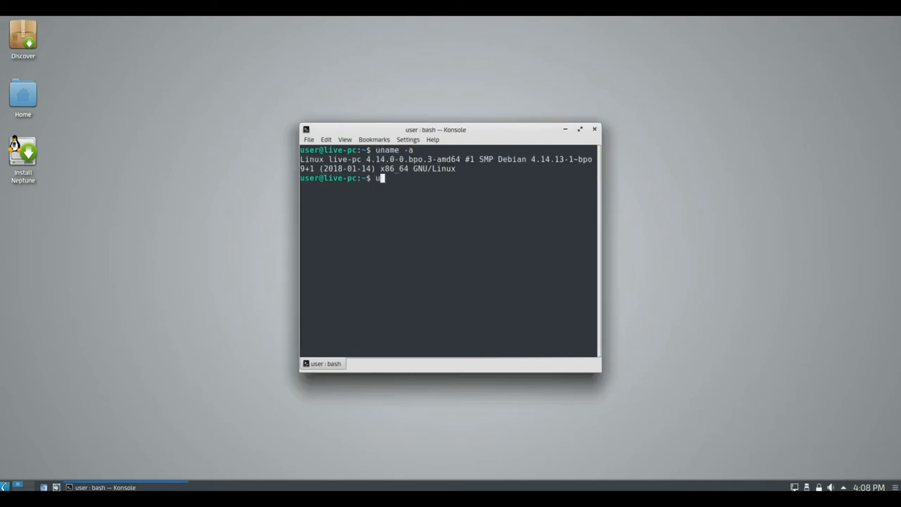
{"action": "type", "text": "name -"}
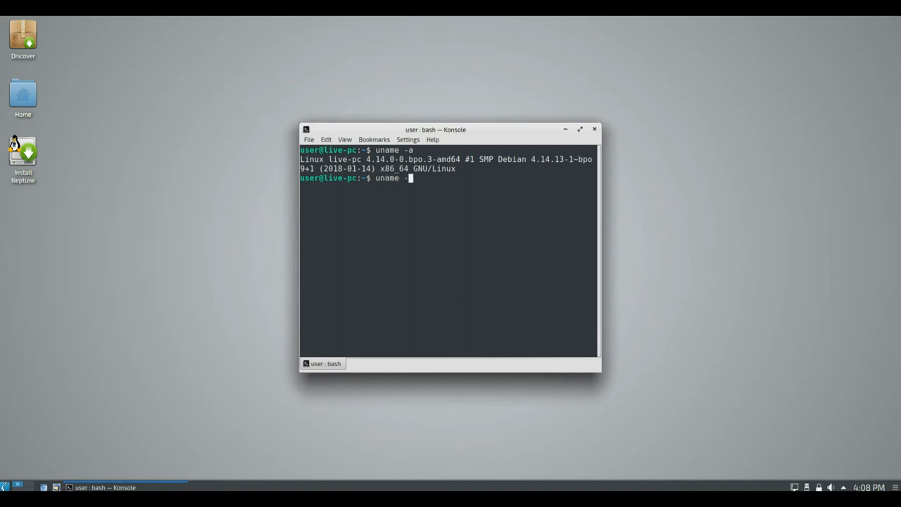
{"action": "key", "text": "Return"}
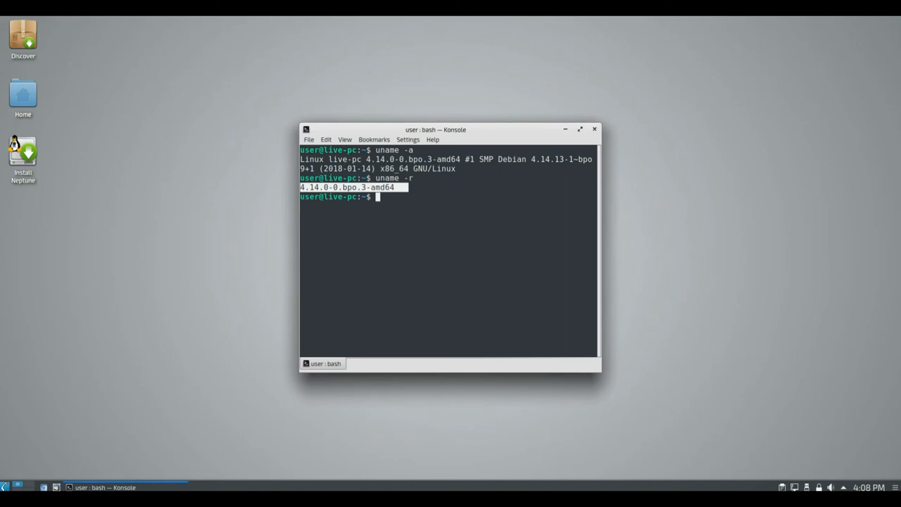
{"action": "left_click", "coordinate": [595, 129]}
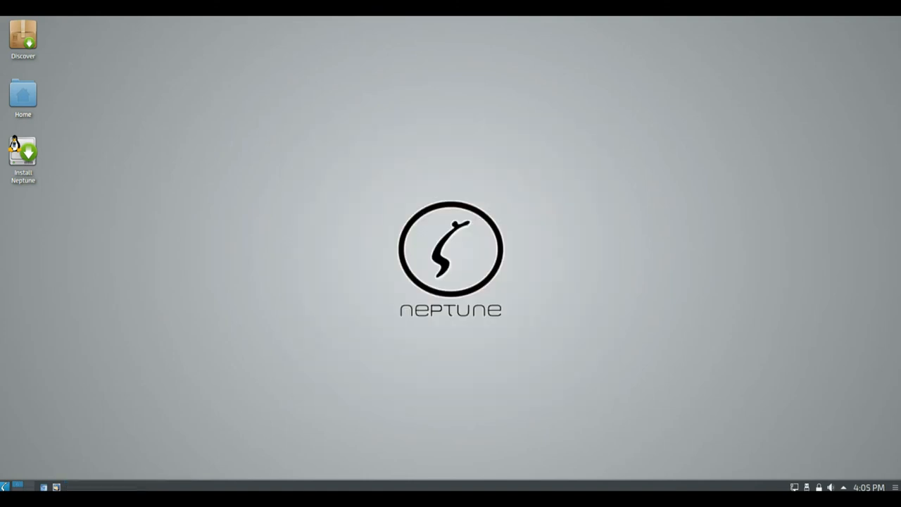
Reopen Dolphin enlarged and view About Dolphin's libraries: KDE Frameworks 5.43.0 and Qt 5.7.1.
{"action": "left_click", "coordinate": [23, 96]}
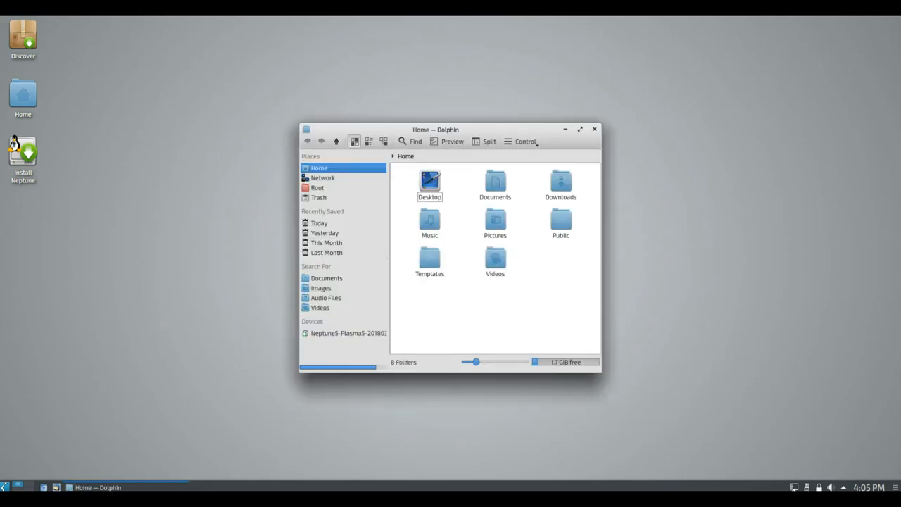
{"action": "left_click_drag", "start_coordinate": [435, 129], "coordinate": [413, 98]}
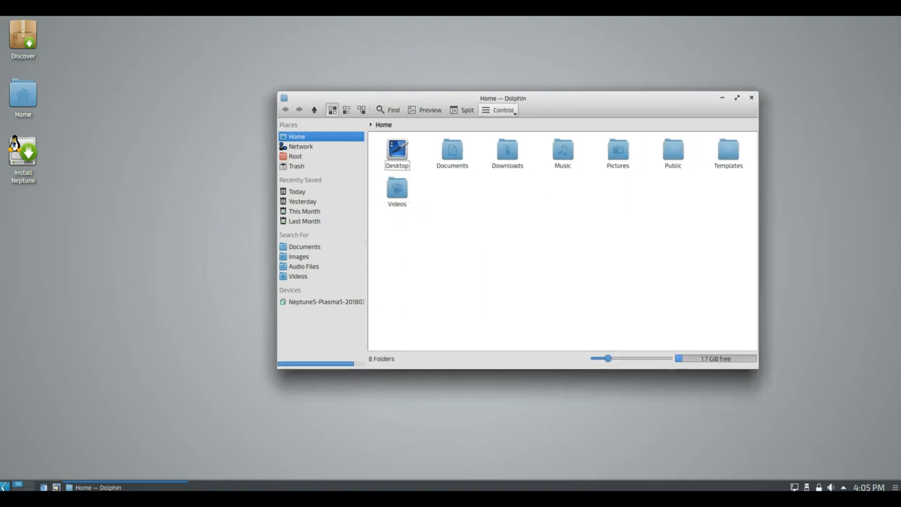
{"action": "left_click", "coordinate": [503, 109]}
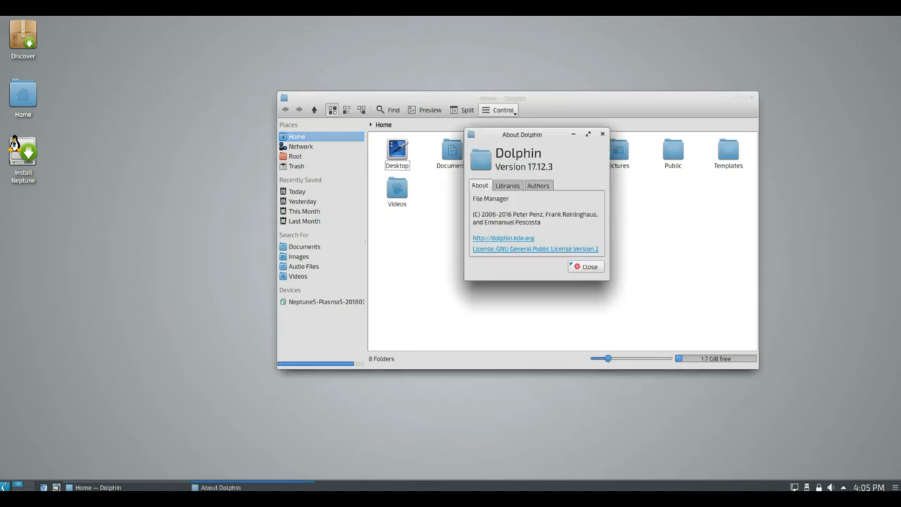
{"action": "left_click", "coordinate": [507, 185]}
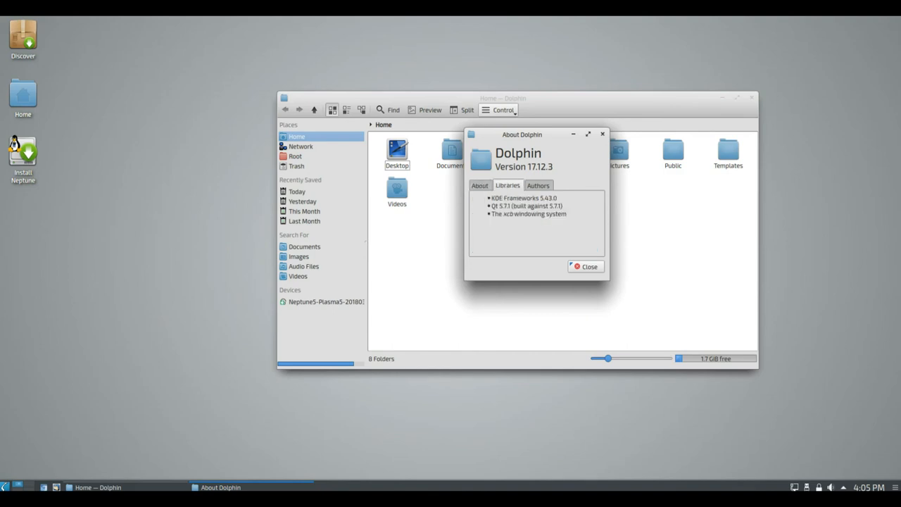